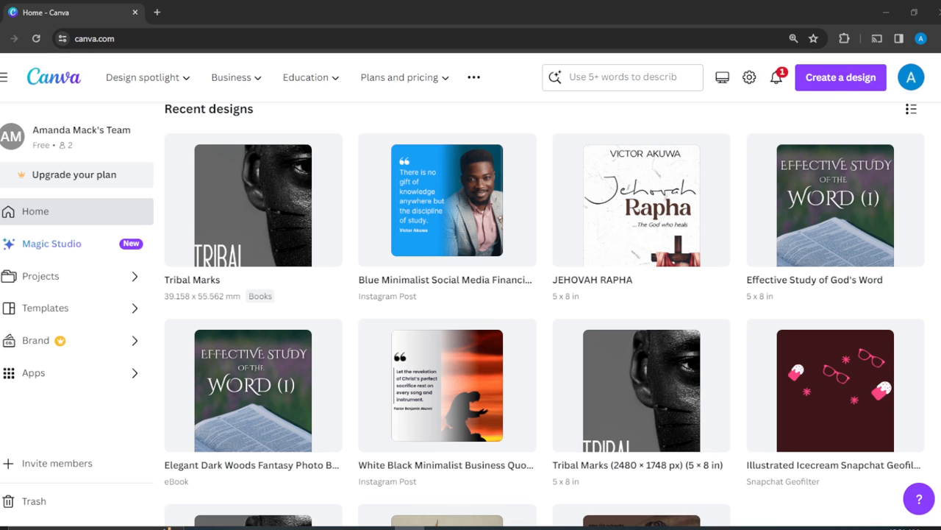
mouse_move(476, 515)
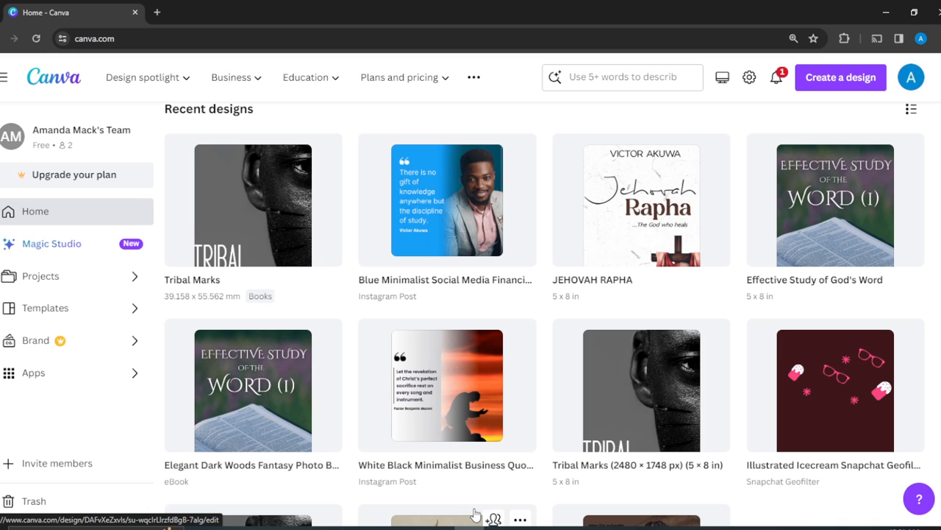
mouse_move(852, 100)
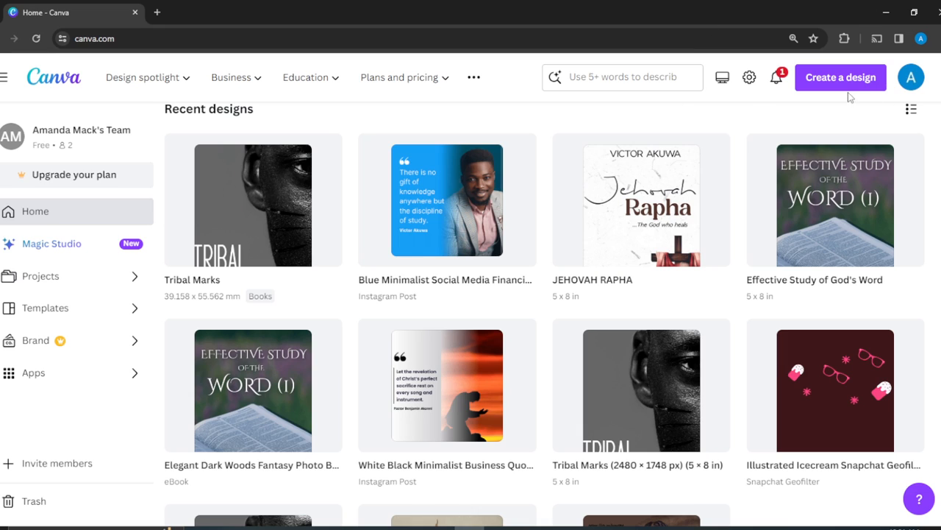
mouse_move(846, 81)
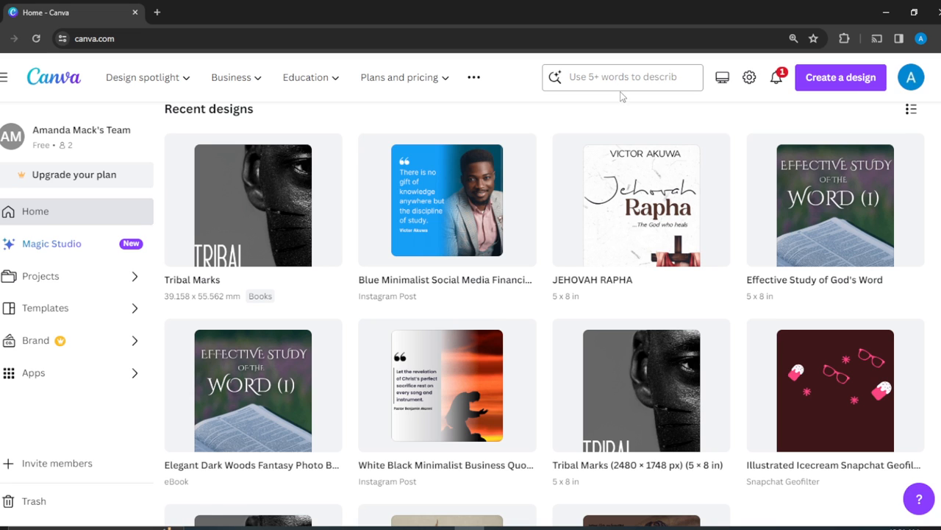
Step: Search Canva templates for 'interactive quiz for social media'
left_click(622, 76)
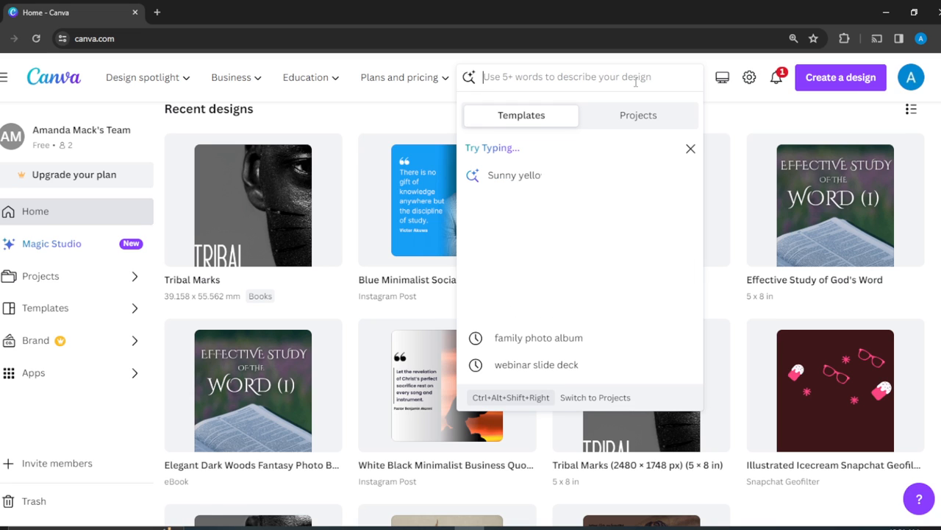
type("interactive quiz fo")
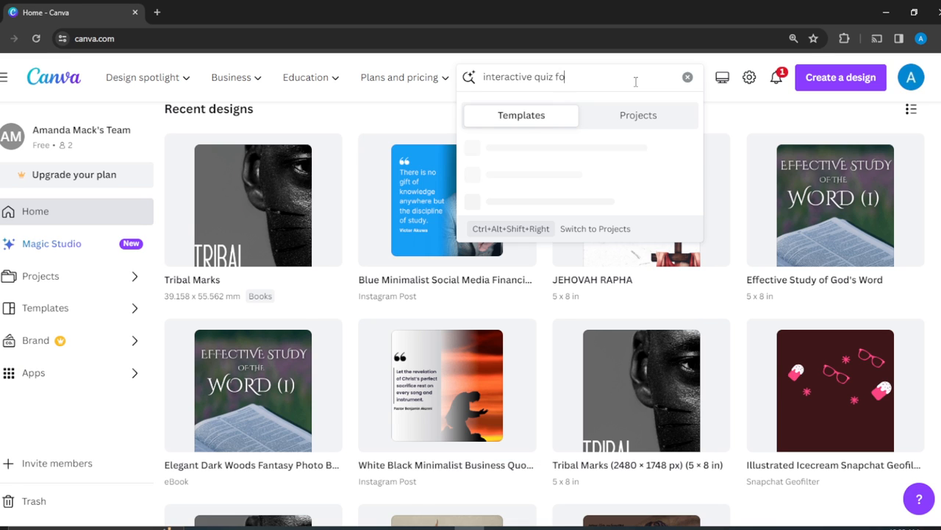
type("r social media")
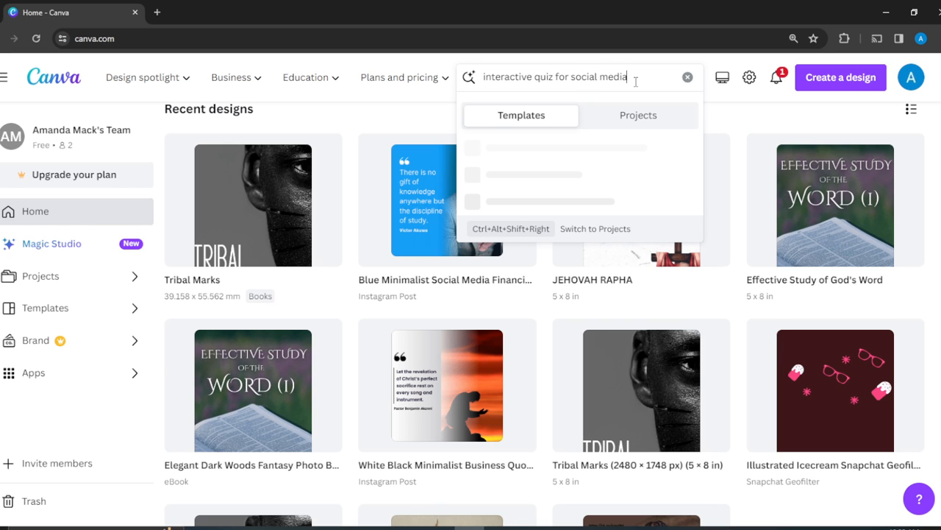
key("Enter")
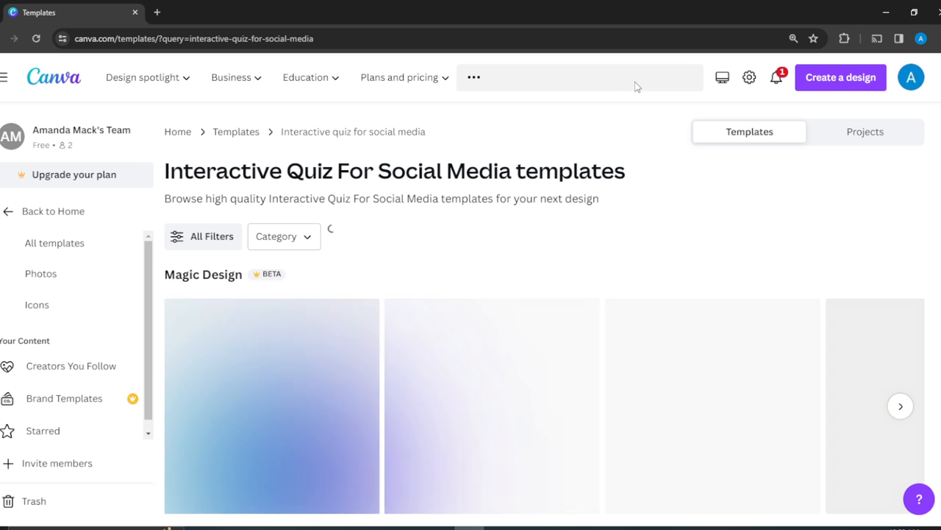
left_click(579, 77)
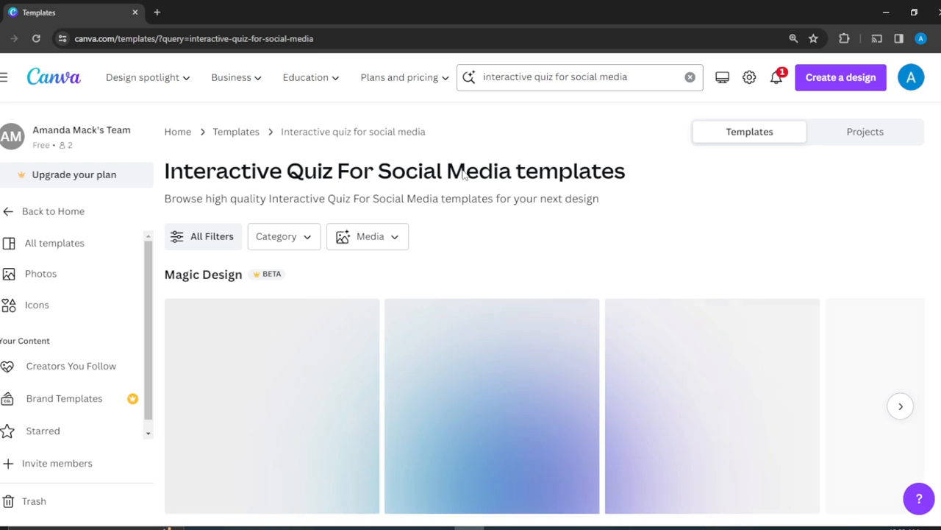
scroll("down", 3)
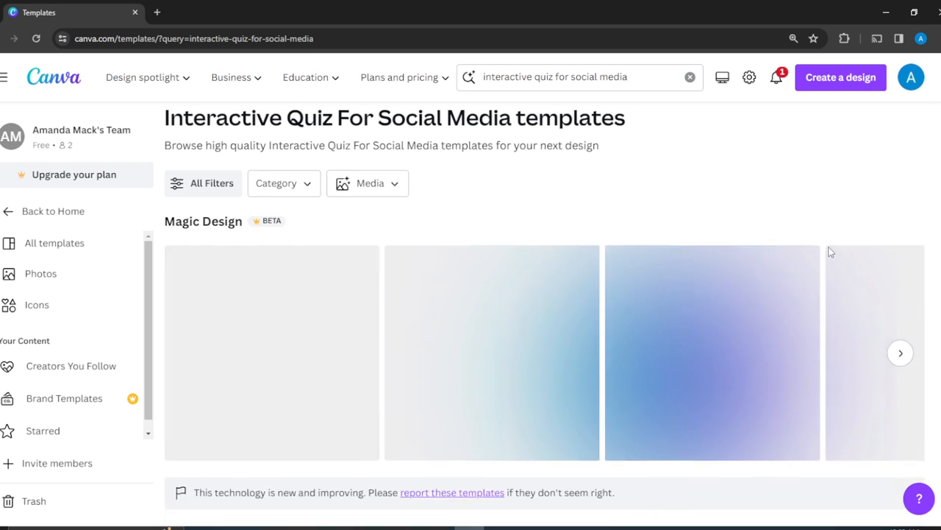
scroll("down", 3)
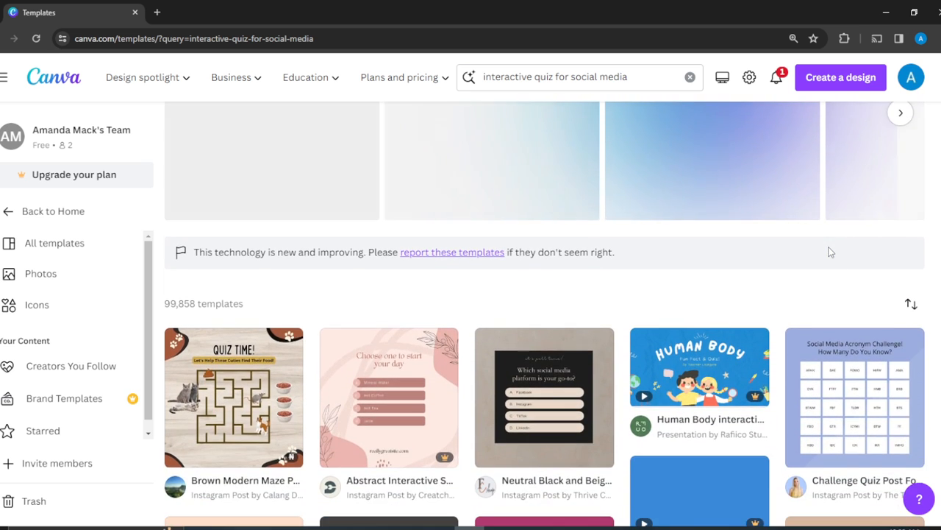
scroll("down", 3)
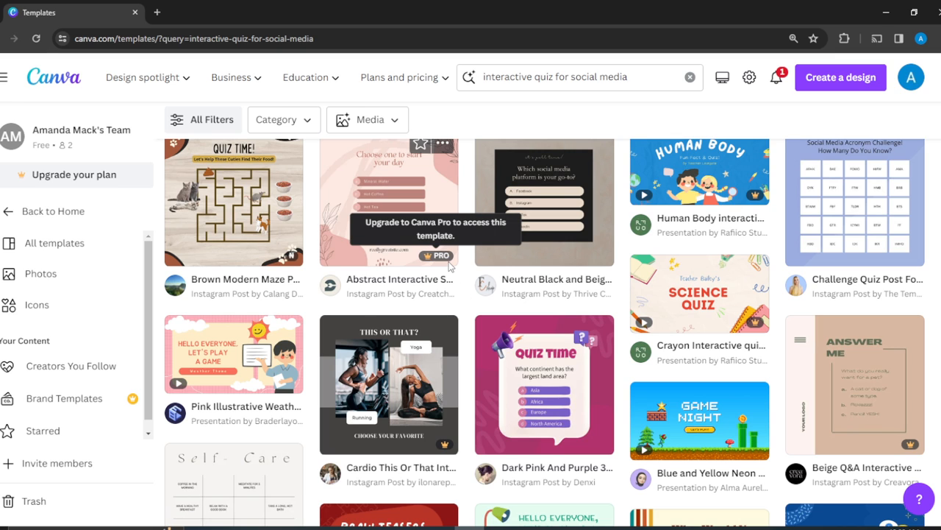
mouse_move(50, 174)
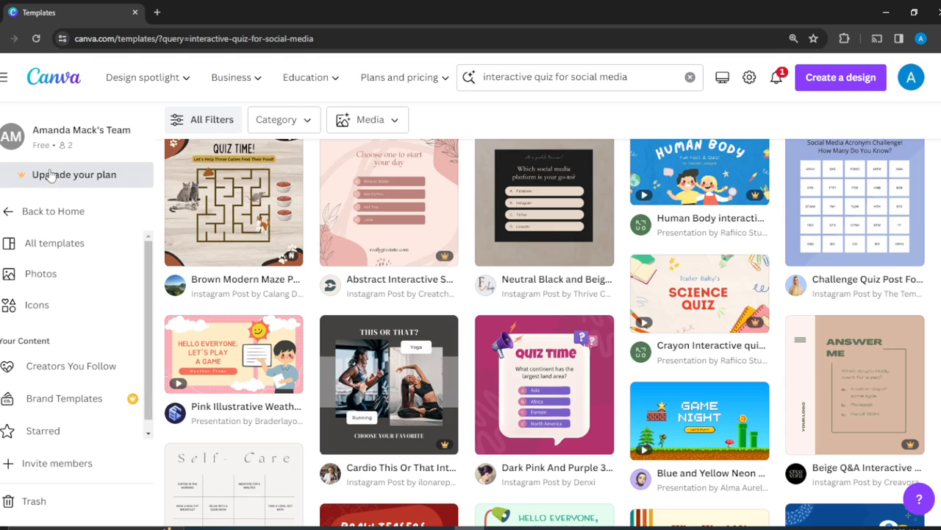
mouse_move(58, 182)
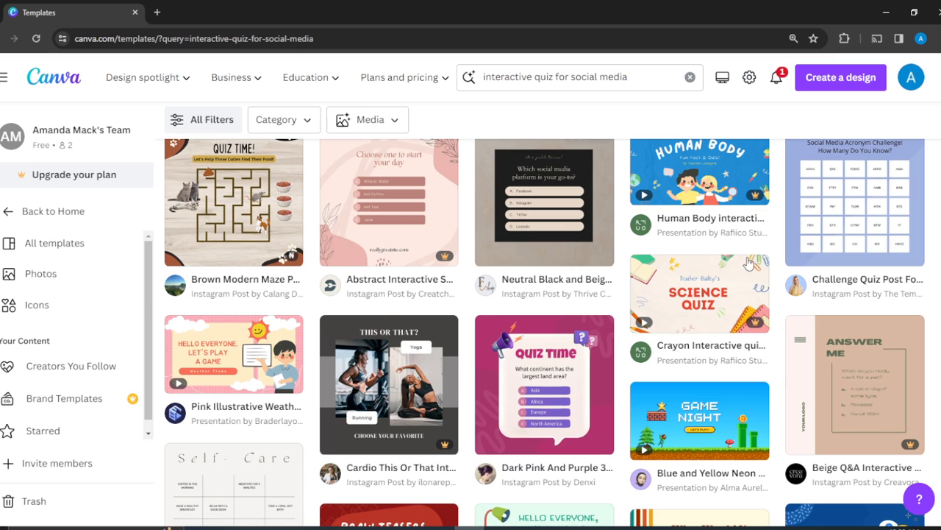
mouse_move(309, 196)
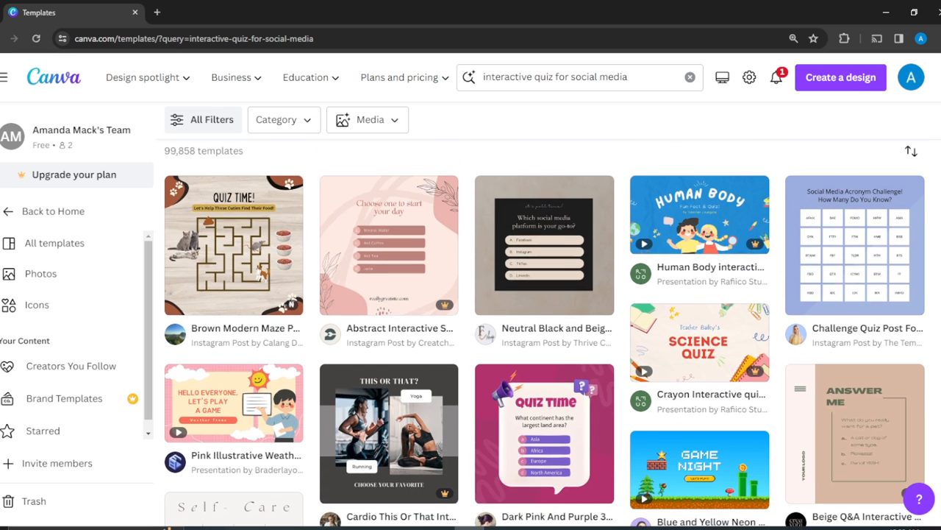
mouse_move(550, 418)
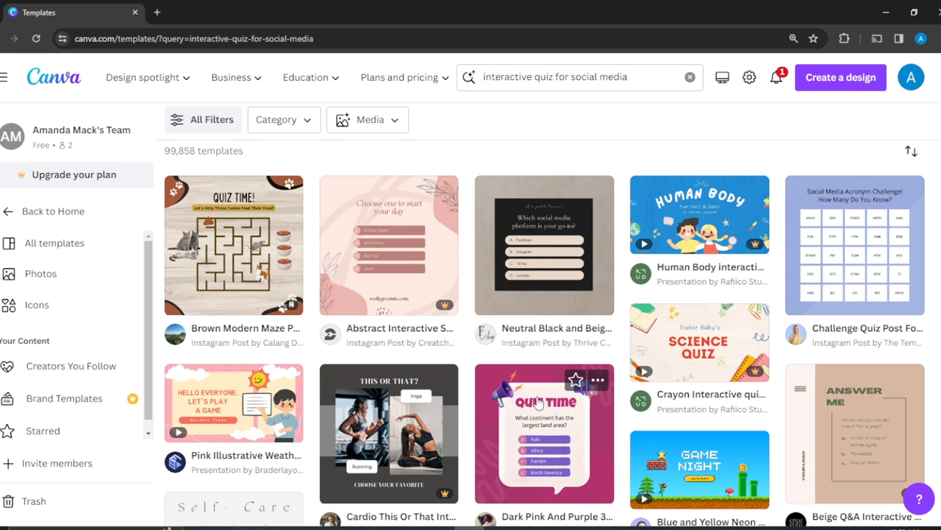
mouse_move(535, 459)
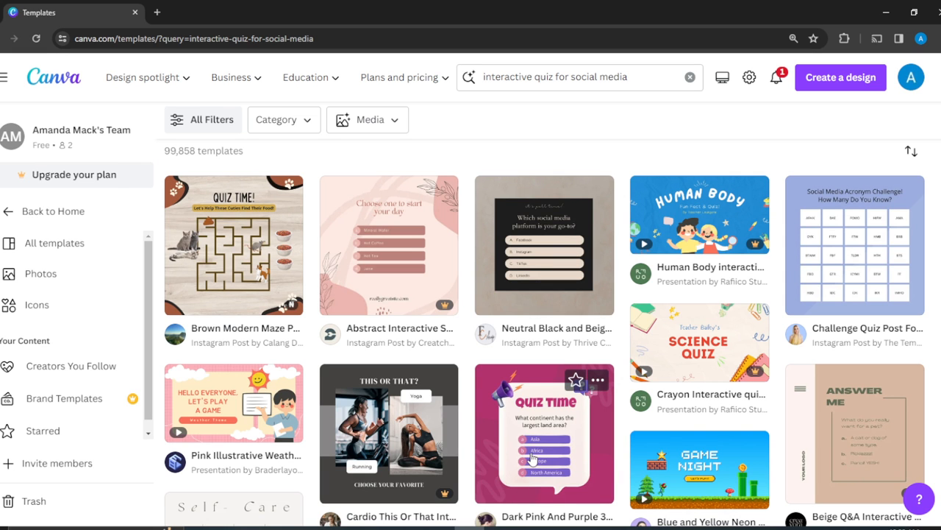
Step: Start a new design from the Dark Pink And Purple 3D quiz template
left_click(544, 433)
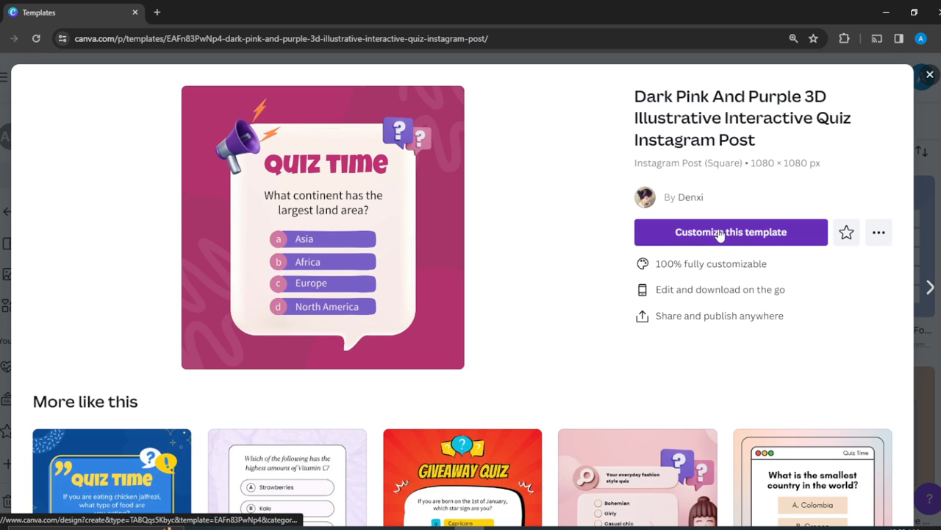
left_click(729, 232)
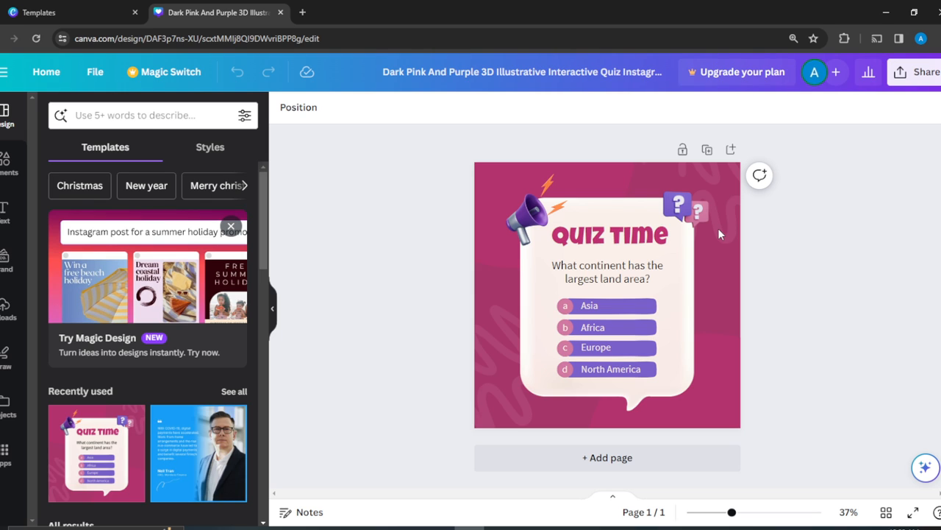
Step: Change the QUIZ TIME heading to read LET'S QUIZ
left_click(688, 212)
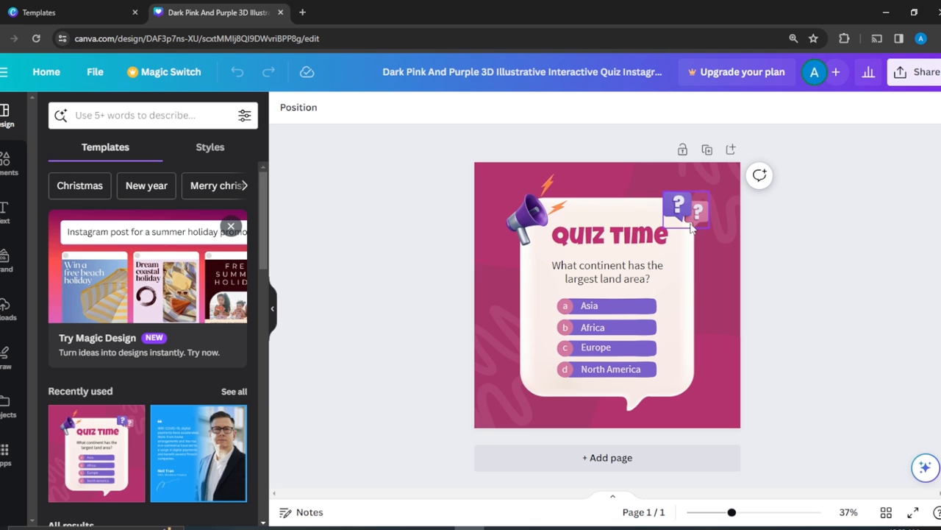
left_click(607, 234)
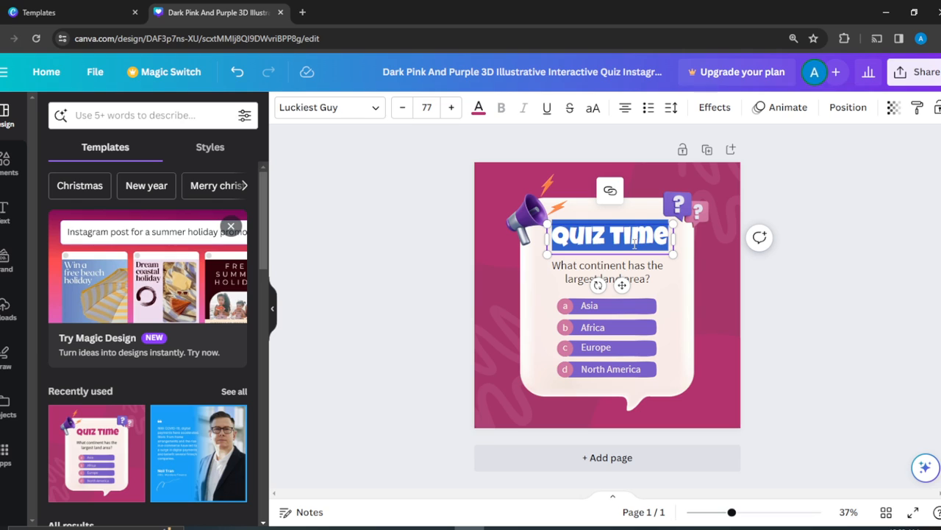
type("LET'S")
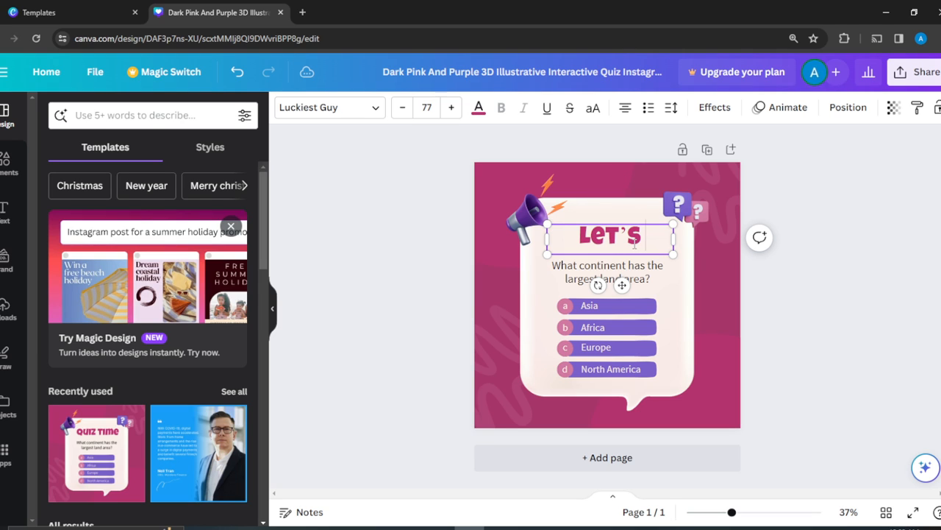
type("QUIZ")
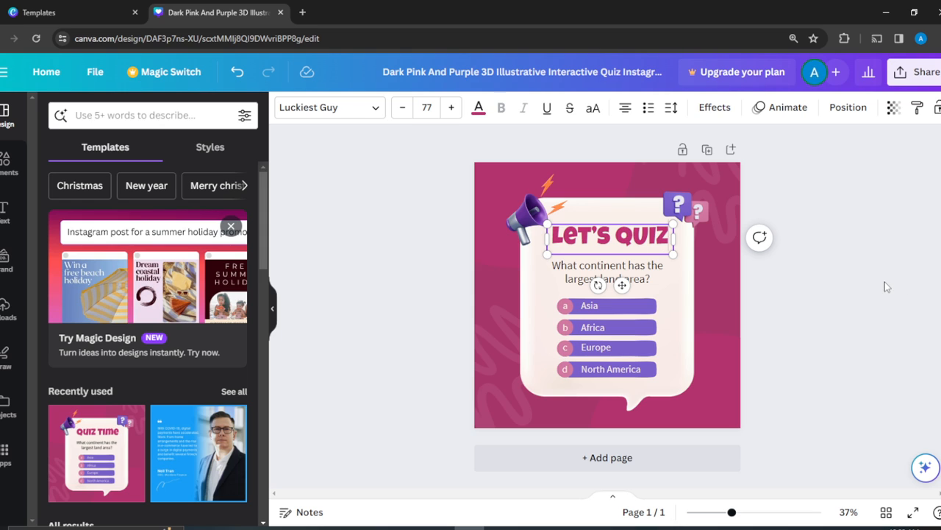
left_click(606, 271)
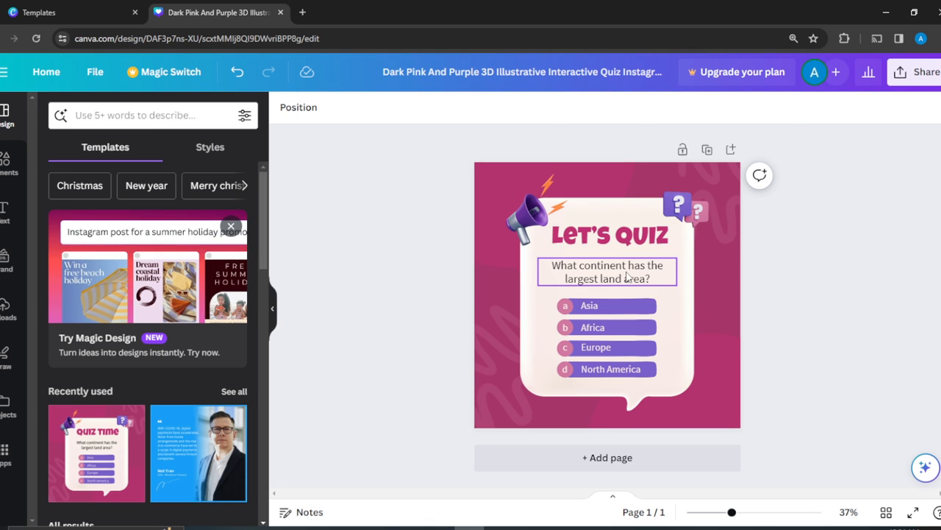
mouse_move(629, 277)
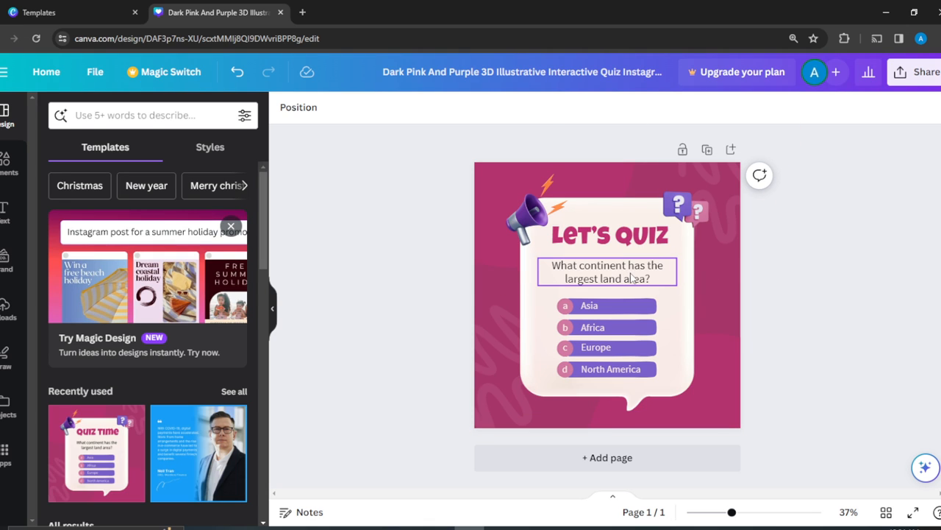
left_click(608, 270)
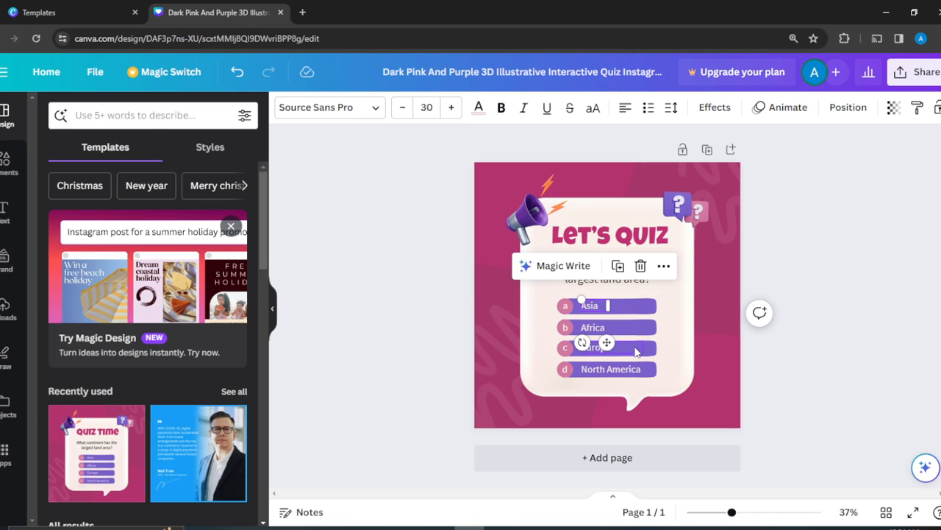
left_click(780, 200)
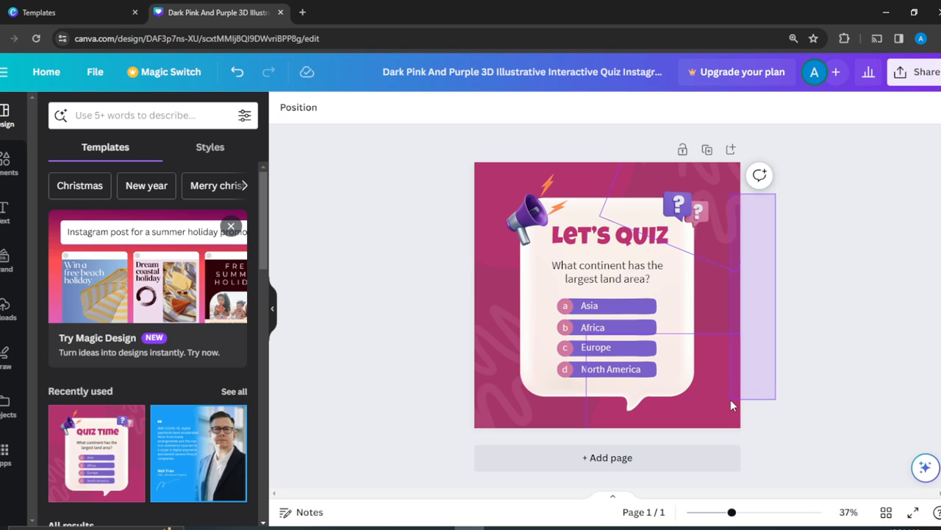
Step: Shrink the large pink squiggle and tuck it into the post's top-right corner
left_click(732, 404)
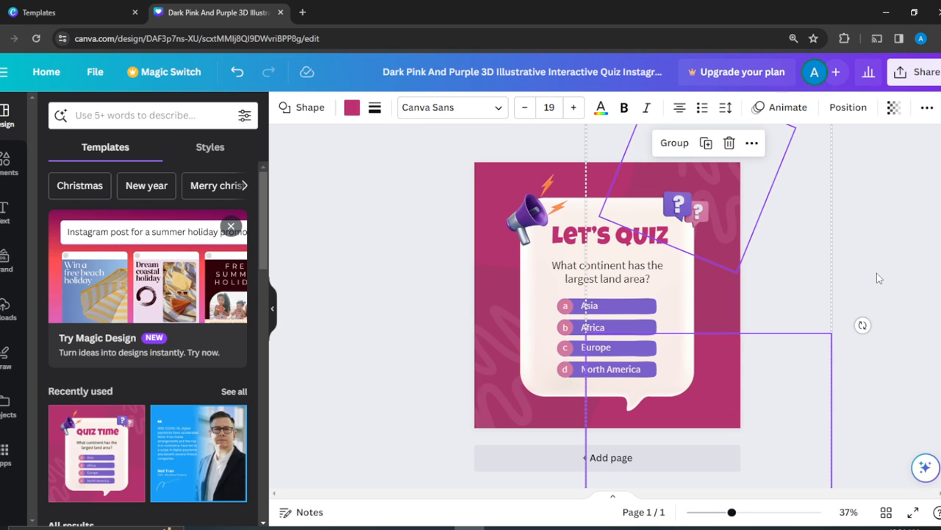
mouse_move(735, 273)
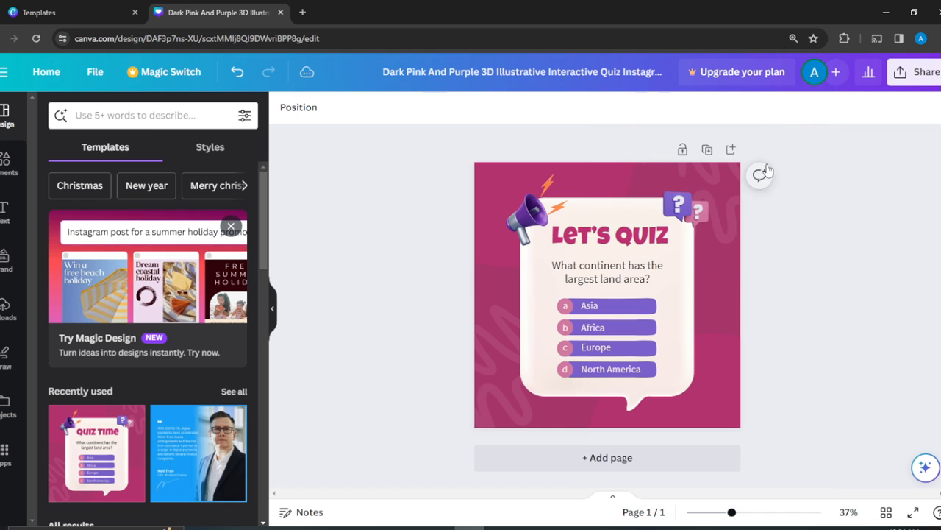
left_click(608, 234)
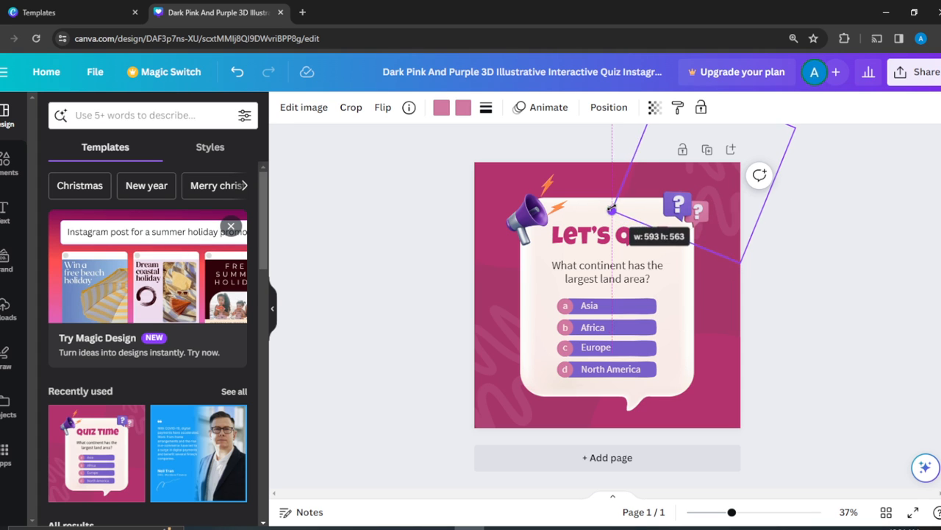
left_click_drag(612, 209, 418, 297)
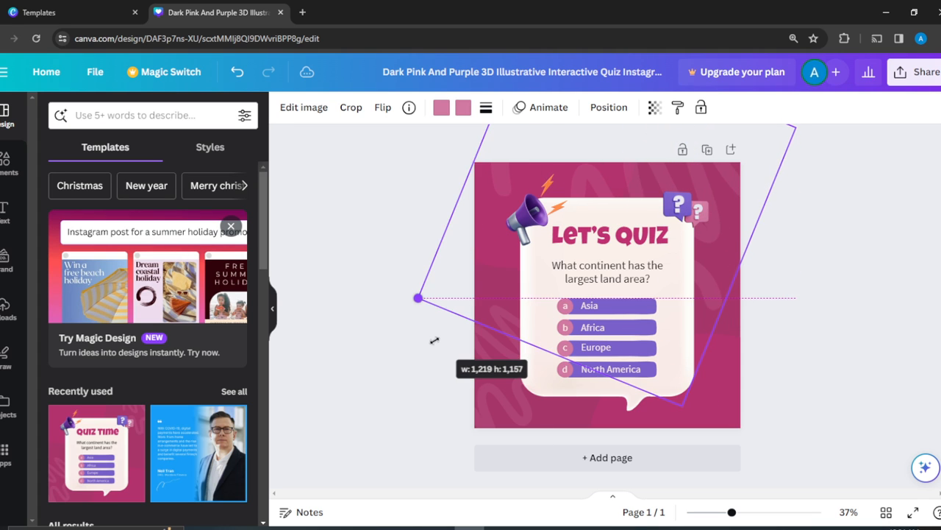
left_click_drag(417, 297, 552, 238)
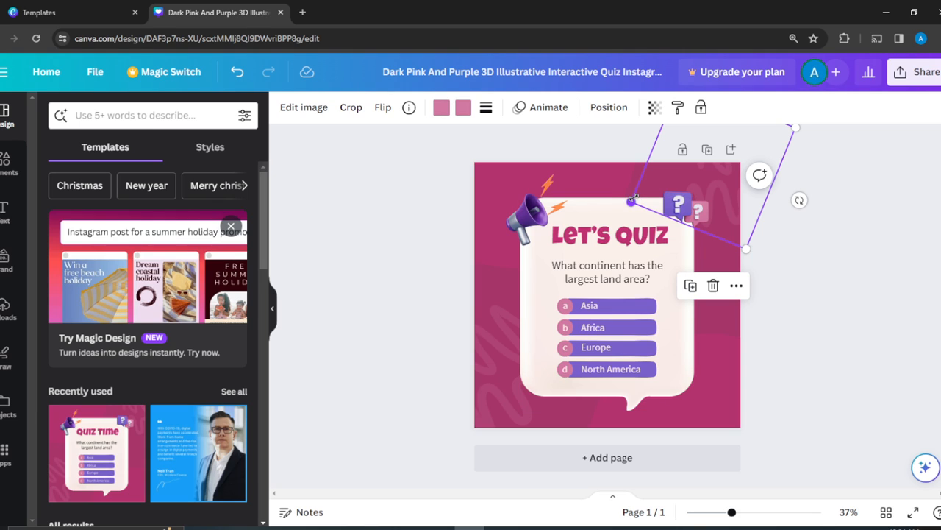
mouse_move(712, 286)
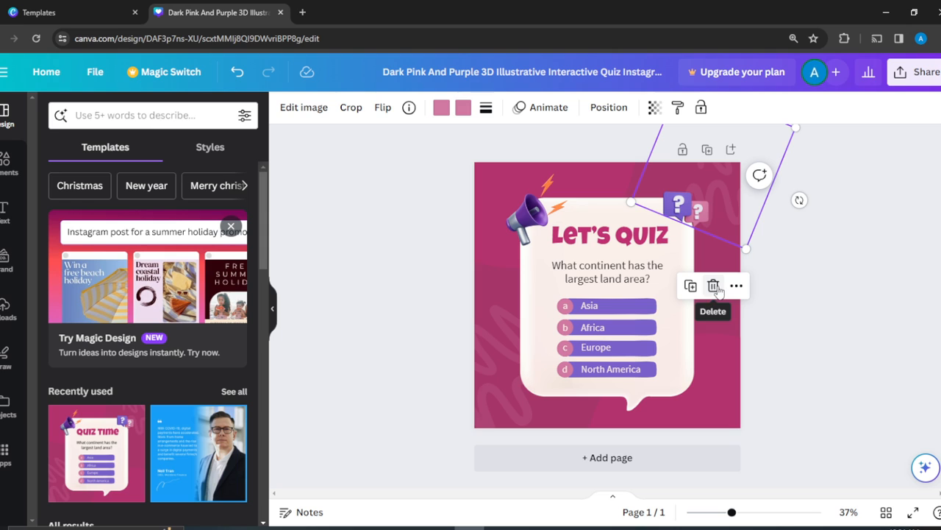
left_click(736, 285)
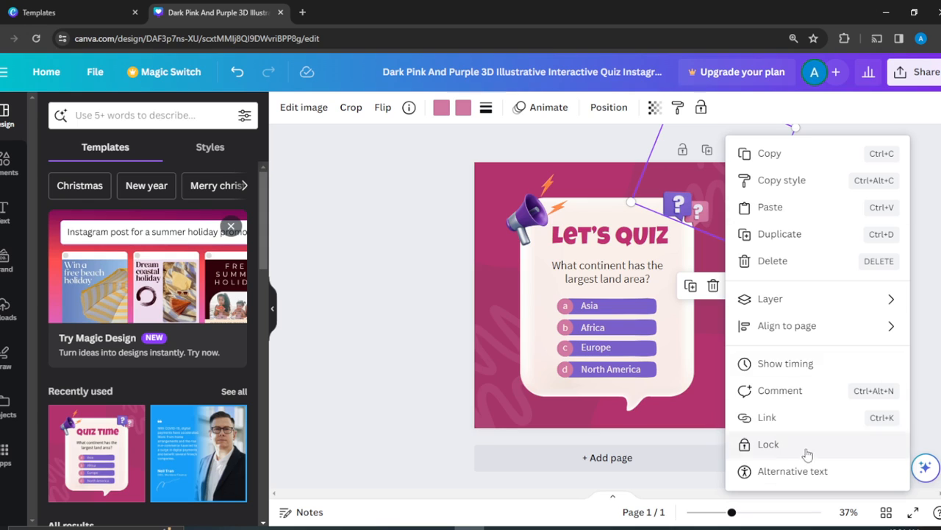
left_click(814, 309)
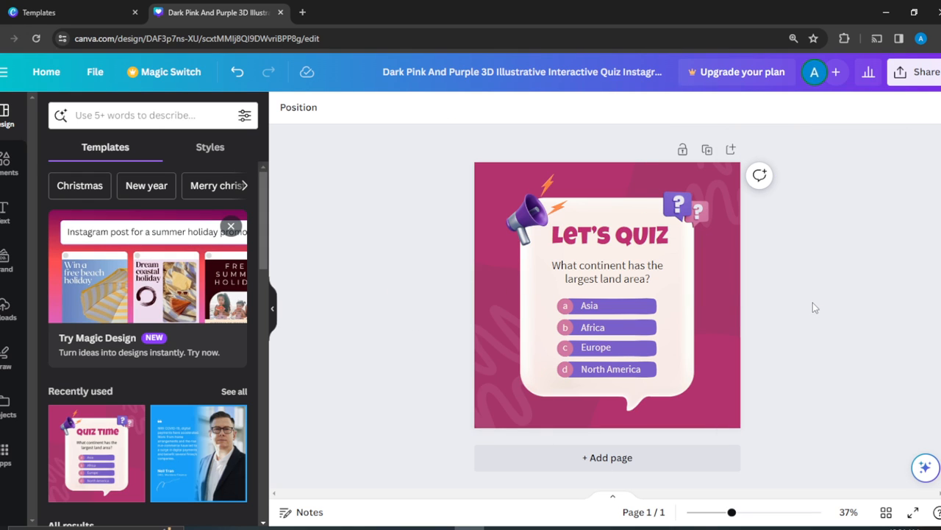
left_click(536, 213)
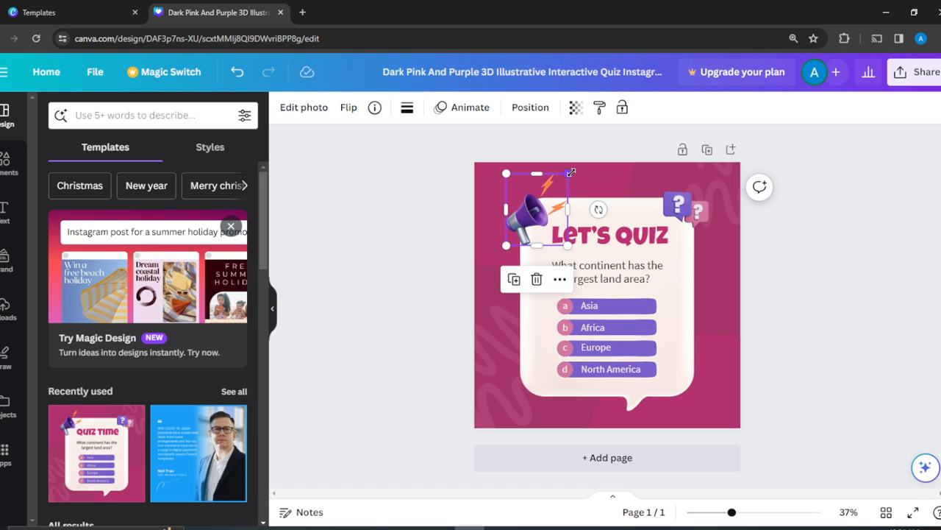
left_click_drag(572, 173, 581, 159)
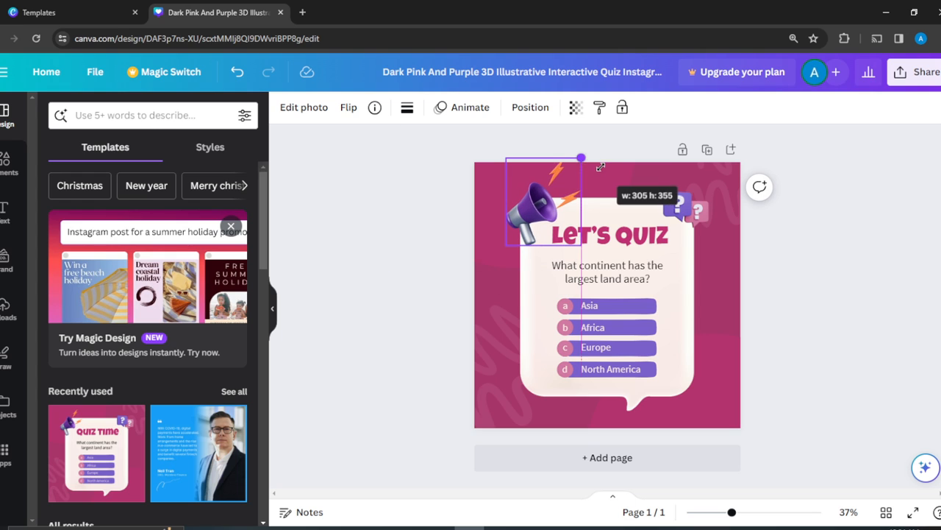
left_click_drag(581, 157, 601, 135)
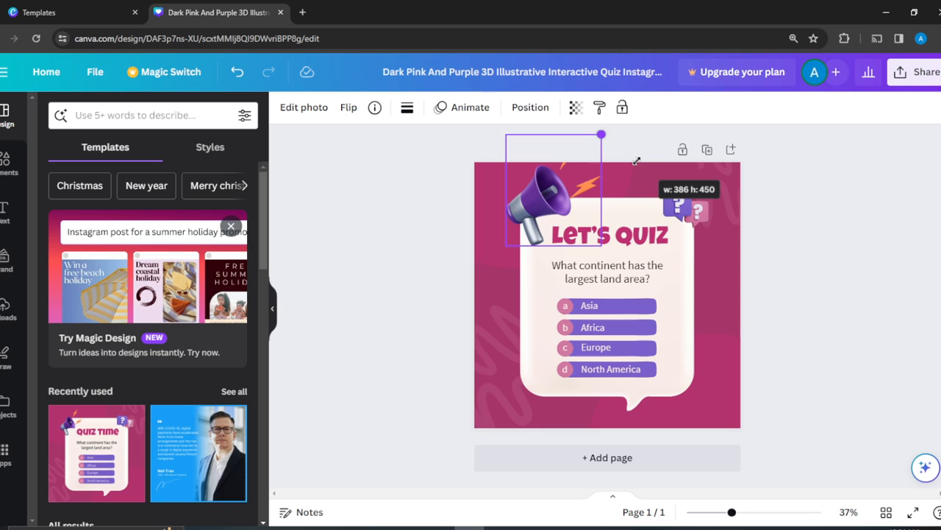
left_click_drag(601, 135, 556, 190)
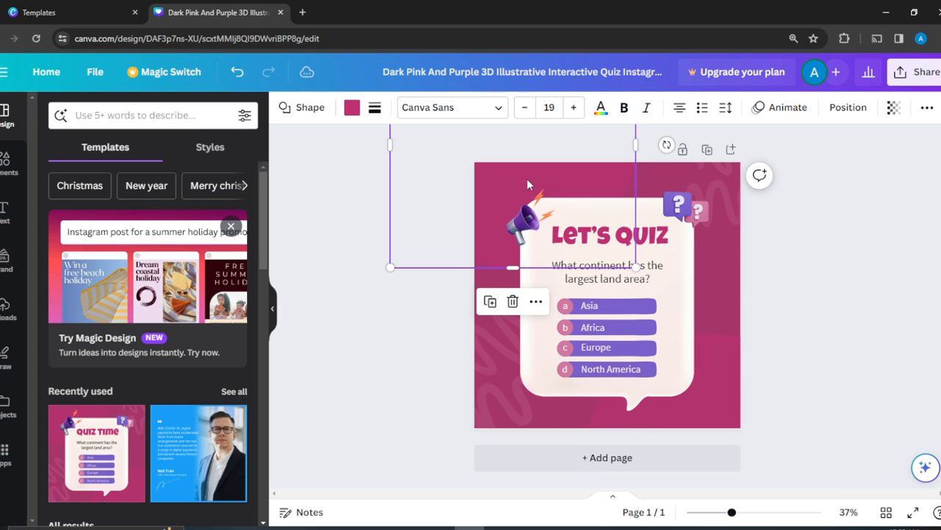
mouse_move(862, 226)
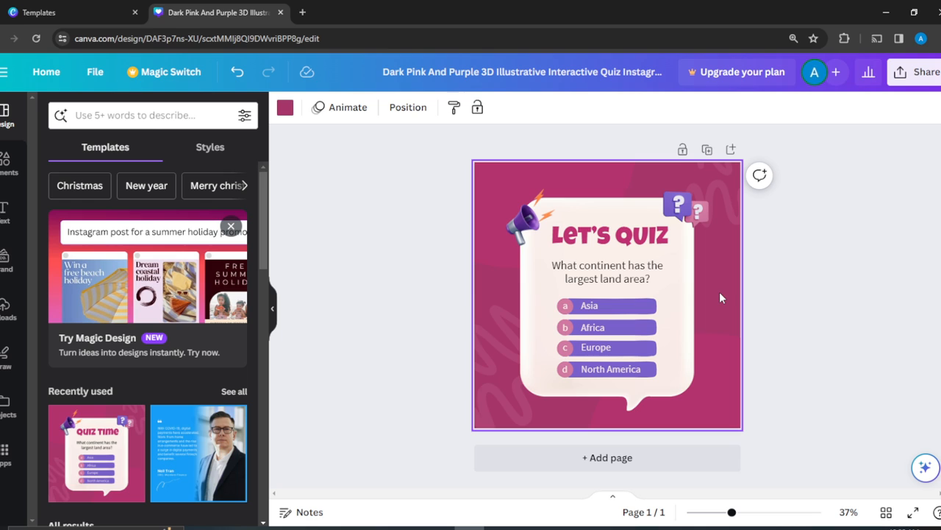
mouse_move(286, 107)
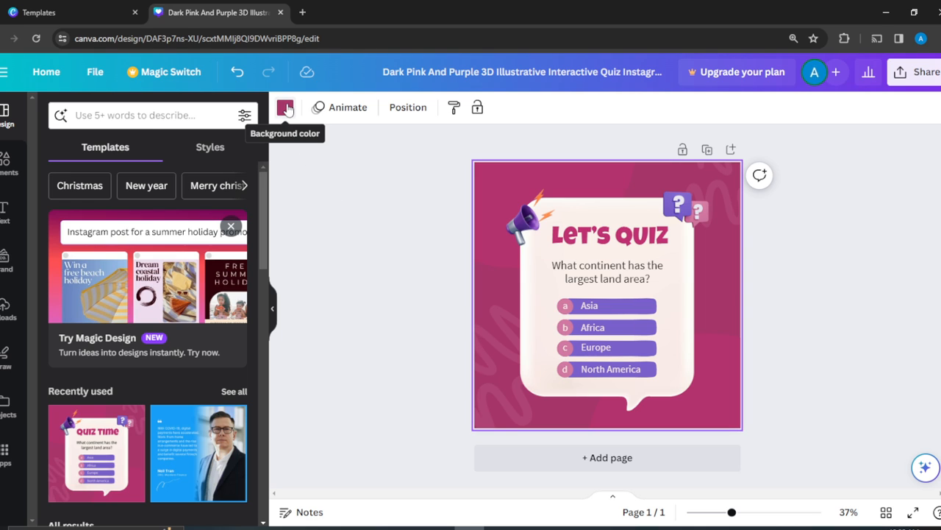
Step: Change the page background colour from pink to dark purple
left_click(285, 106)
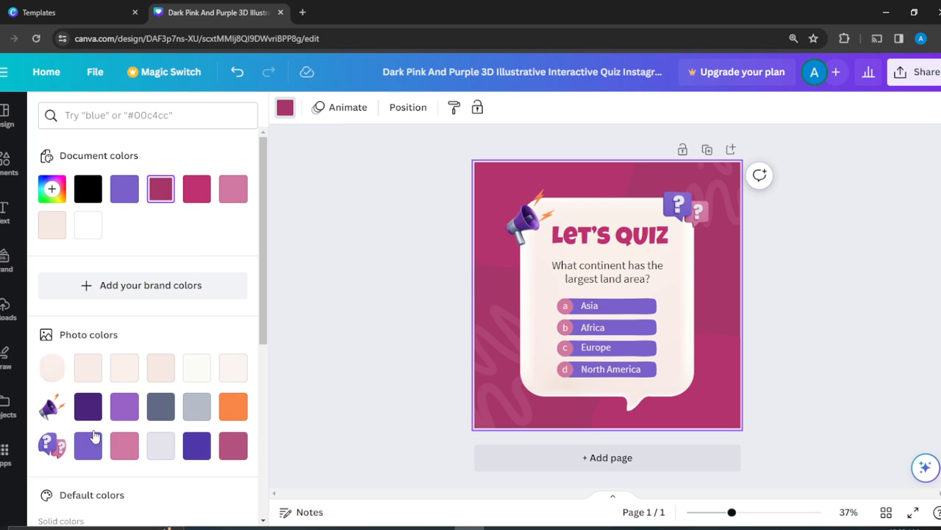
left_click(88, 406)
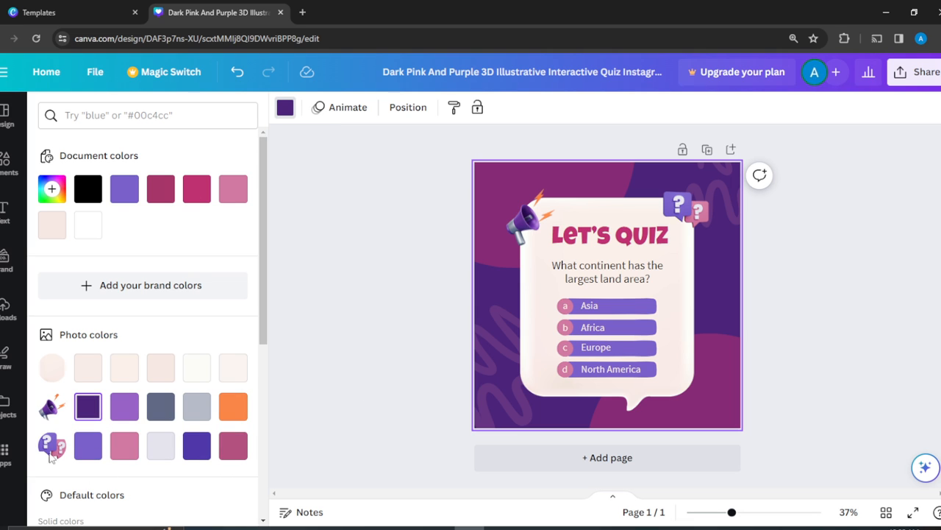
mouse_move(850, 287)
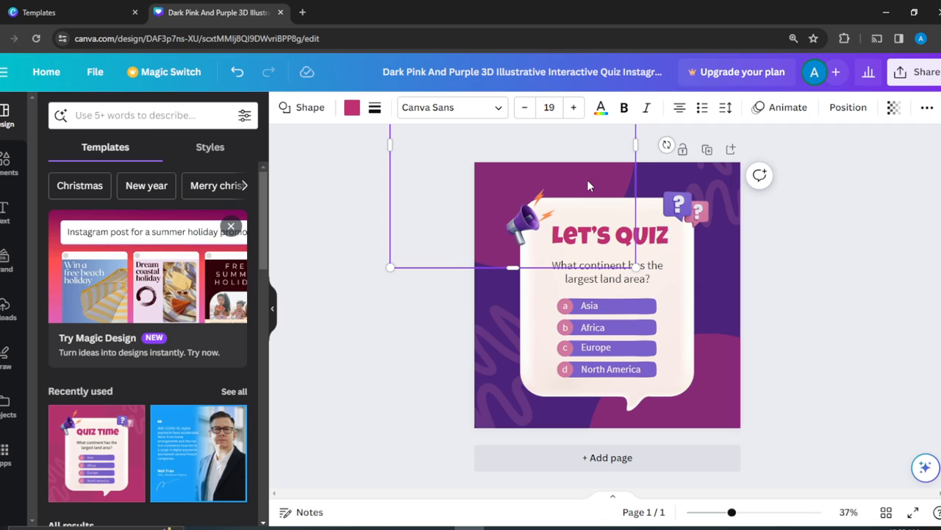
mouse_move(621, 174)
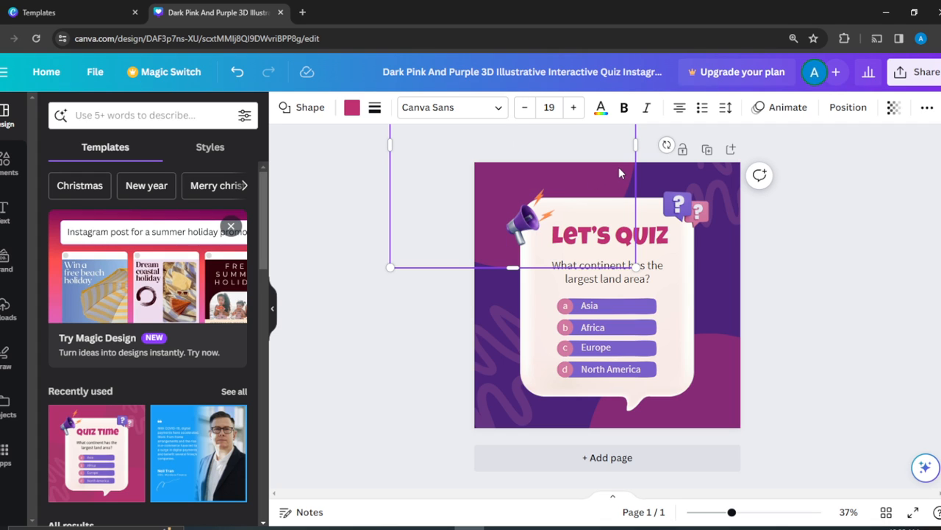
mouse_move(633, 268)
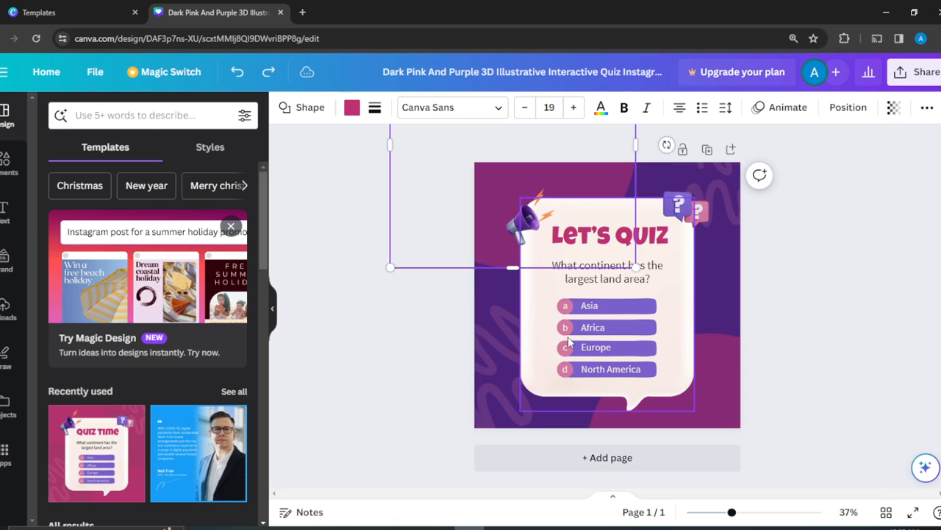
Step: Delete the dark blob shapes and centre the question-mark bubbles above the quiz card
left_click(374, 322)
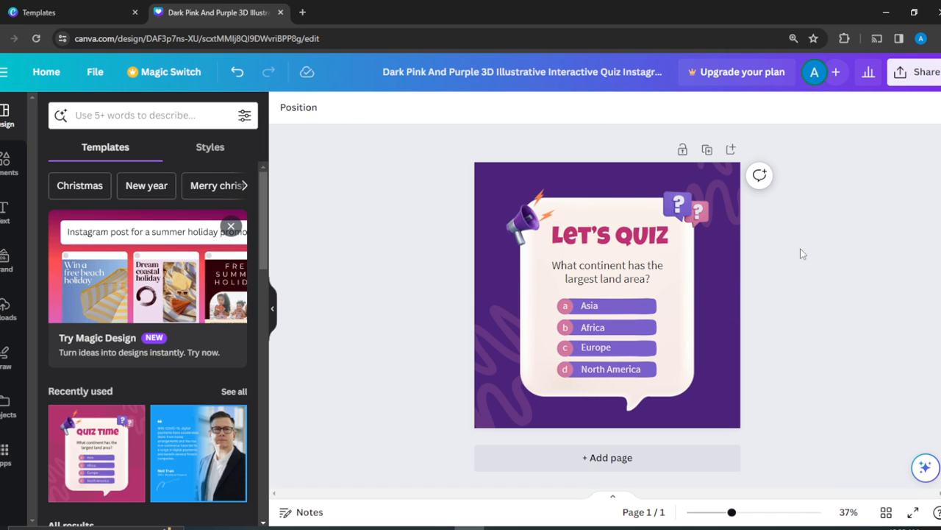
left_click(612, 236)
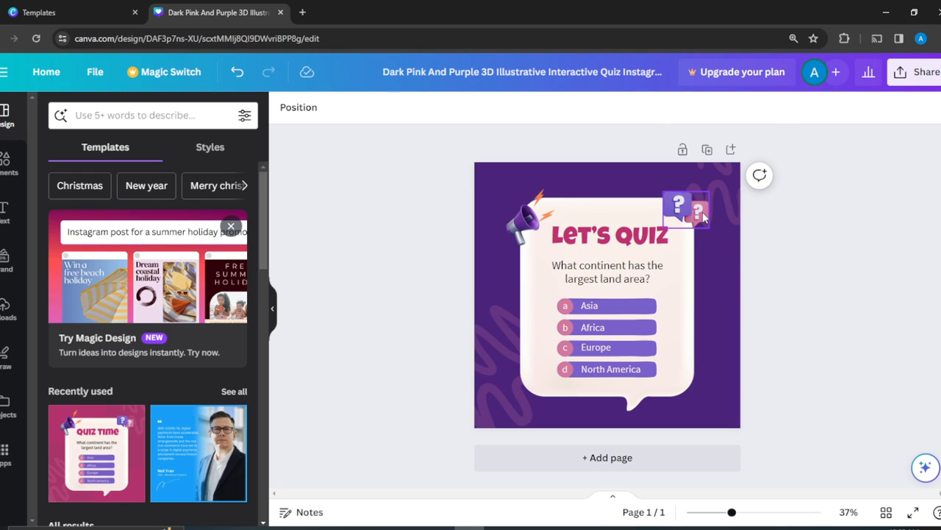
left_click(686, 209)
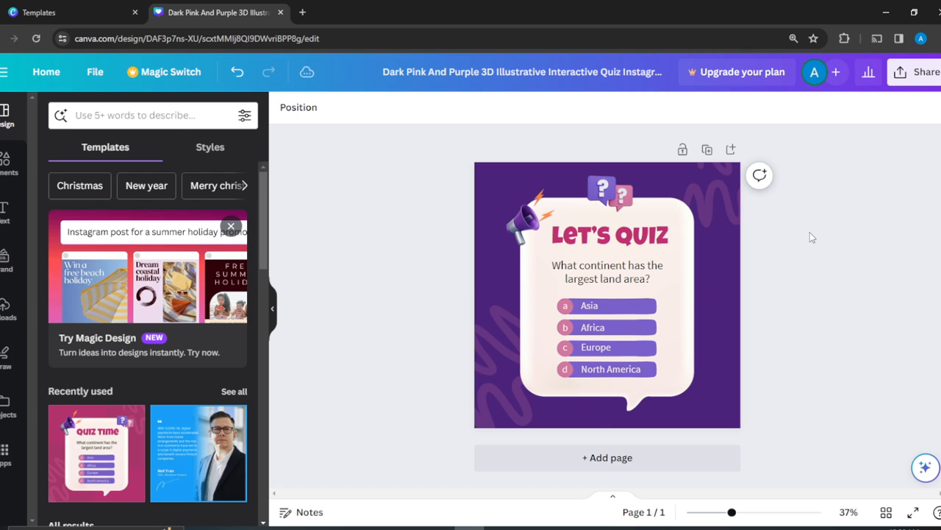
left_click(530, 228)
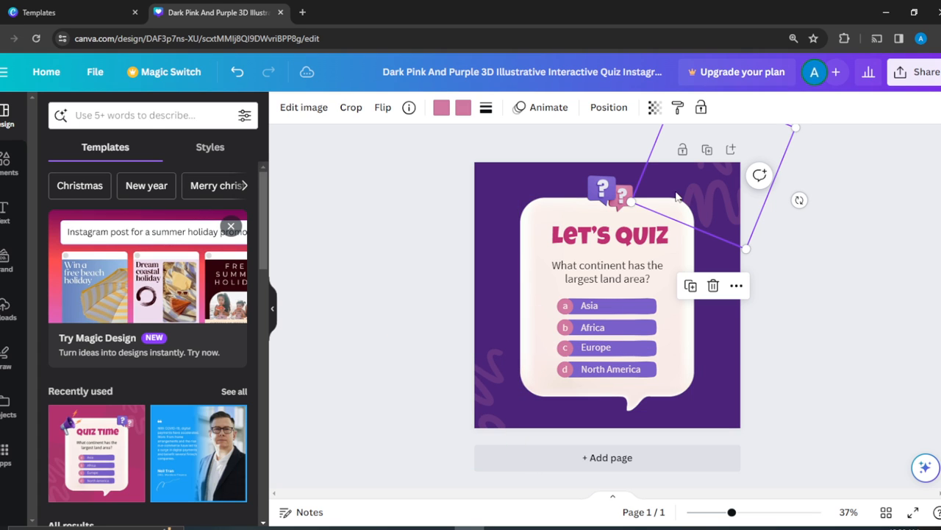
Step: Enlarge the squiggle so light purple curves spread across the whole background
left_click_drag(746, 249, 655, 195)
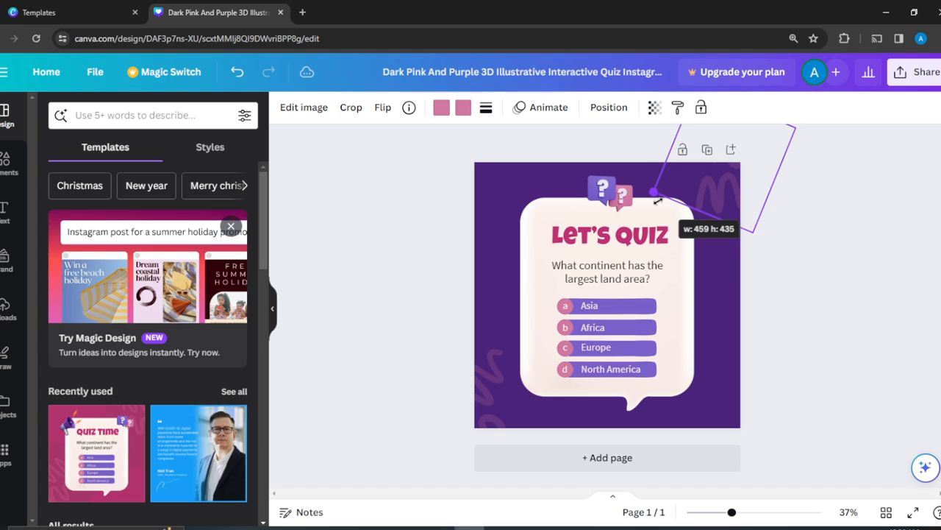
left_click(850, 394)
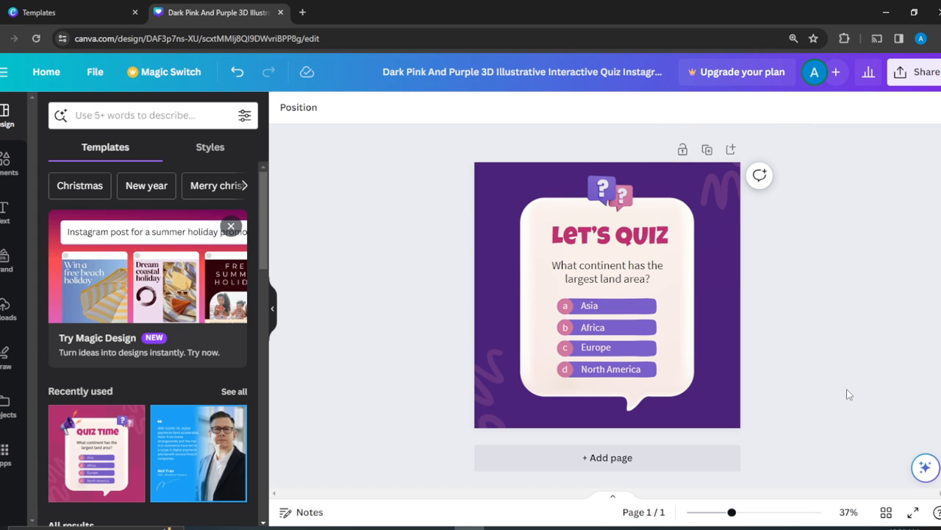
mouse_move(831, 177)
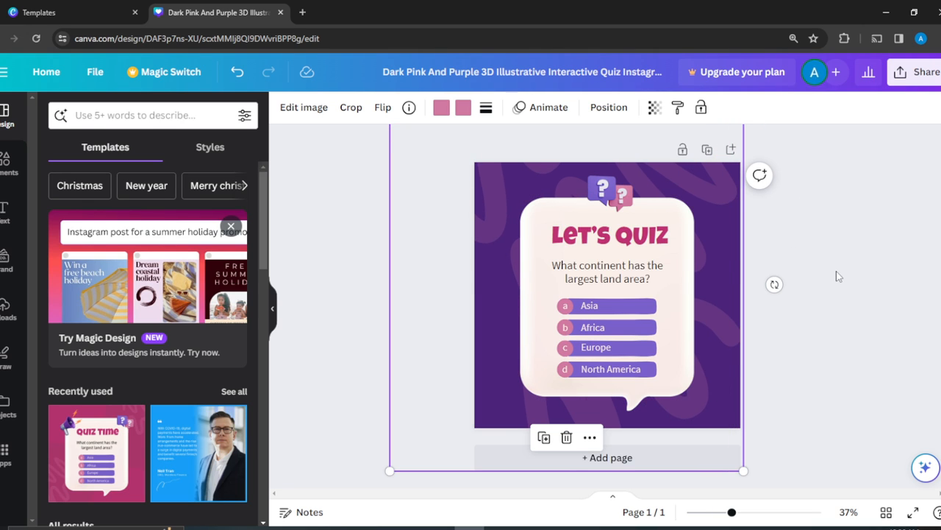
left_click(303, 268)
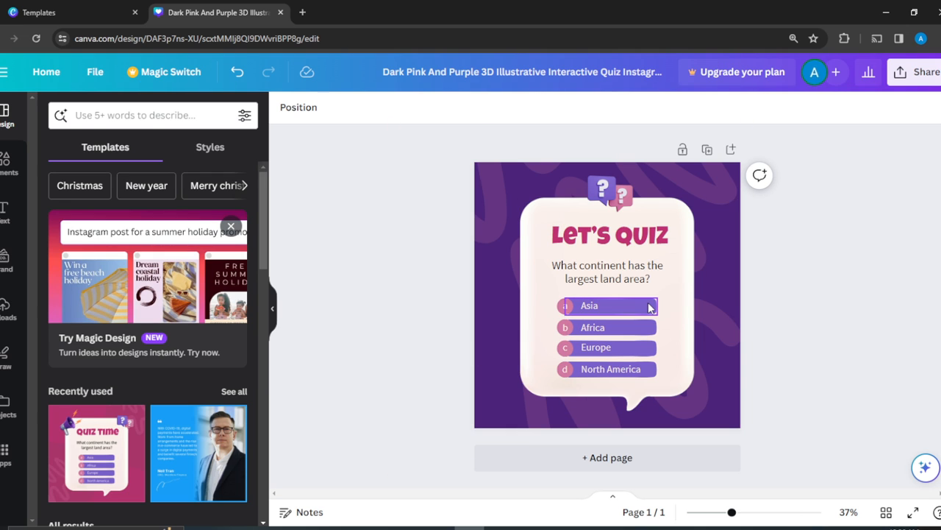
left_click(607, 305)
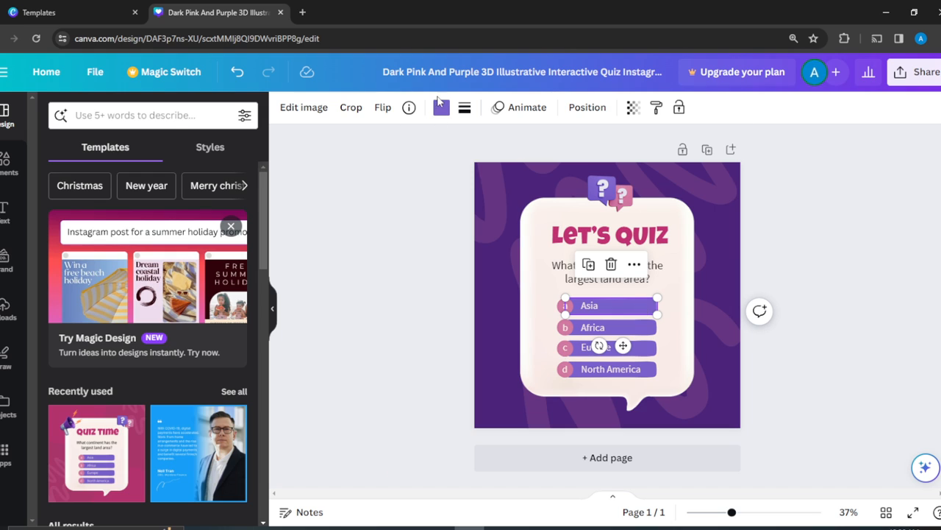
mouse_move(441, 107)
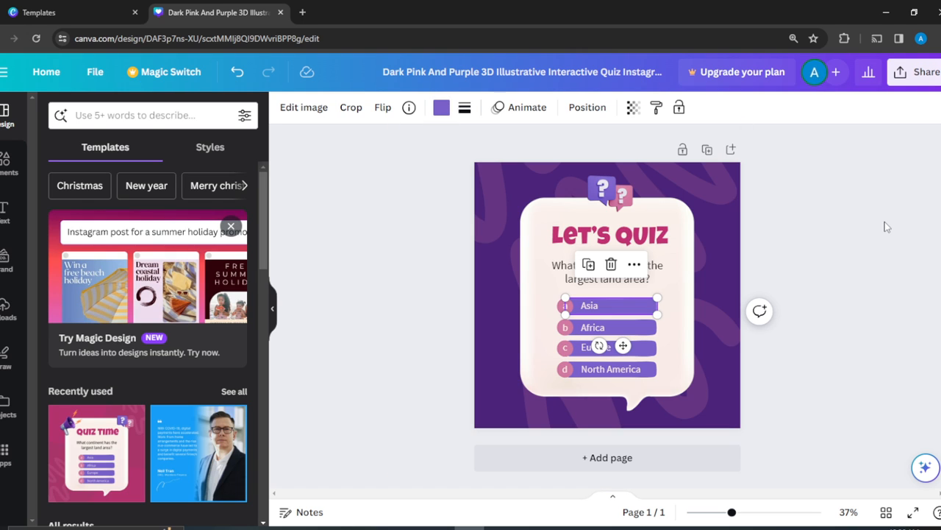
left_click(588, 304)
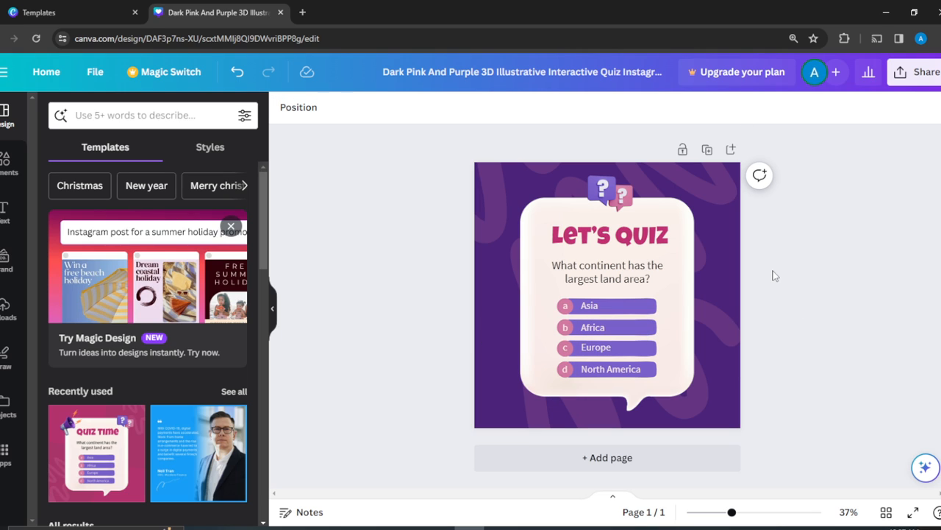
mouse_move(924, 83)
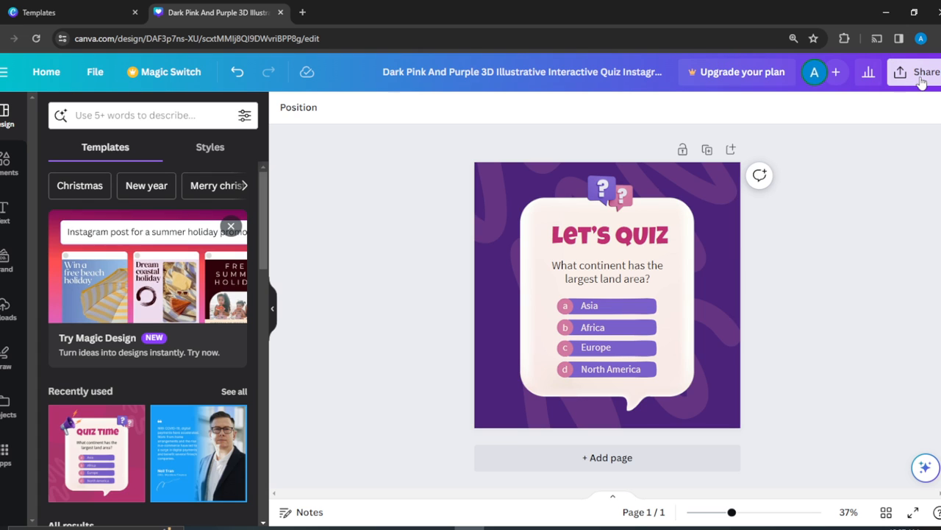
Step: Show the Share this design panel for the finished quiz post
left_click(923, 70)
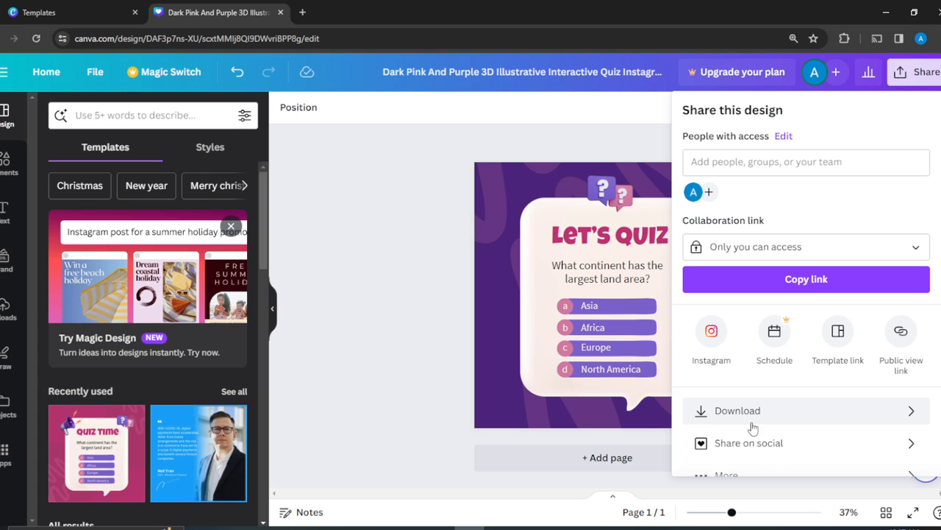
mouse_move(637, 138)
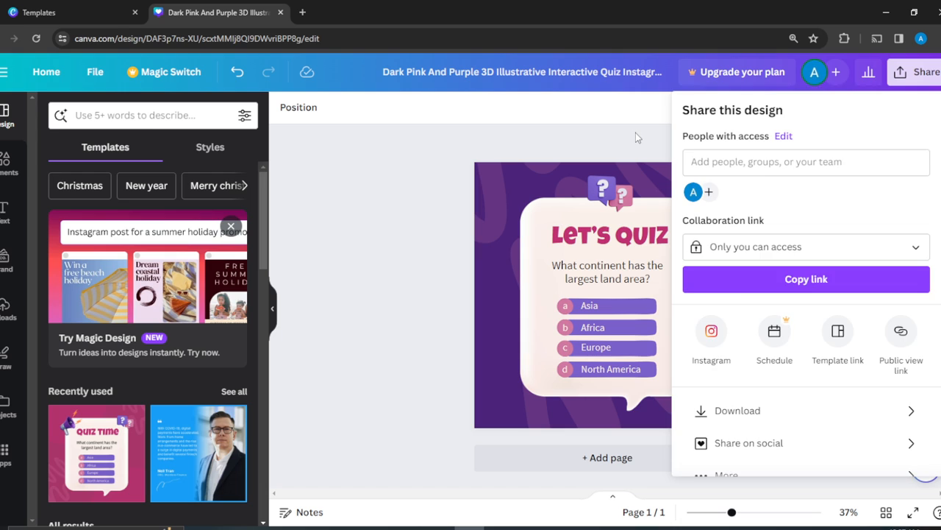